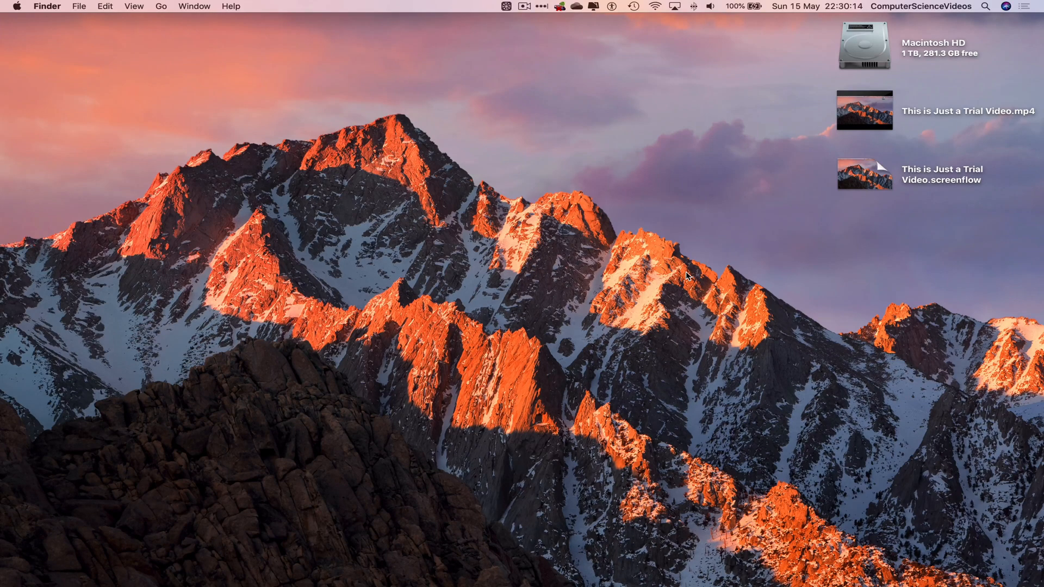
mouse_move(879, 347)
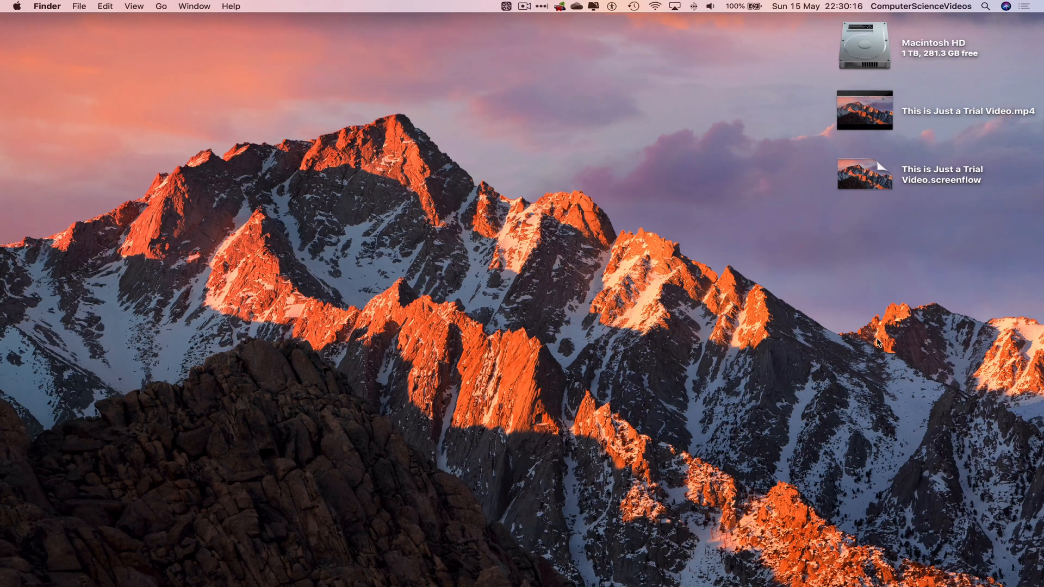
mouse_move(139, 570)
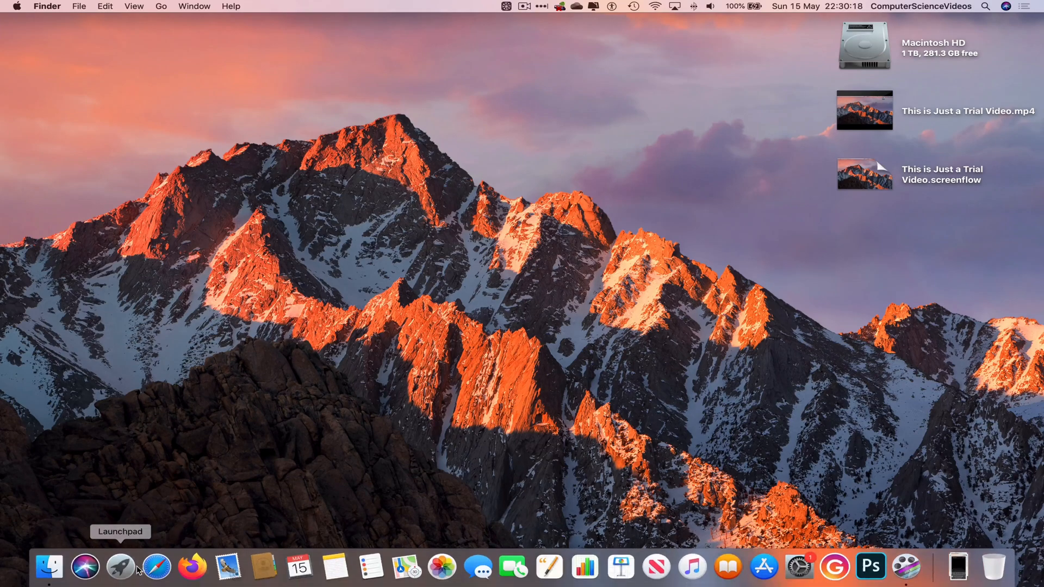
Step: Bring up Launchpad to reach the Mac Office 2019 app group
click(117, 572)
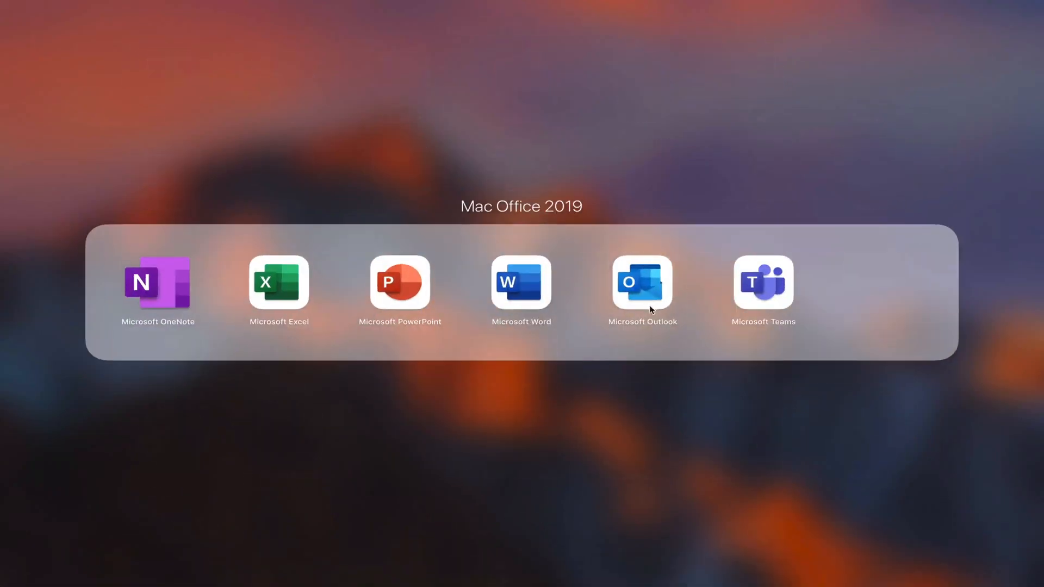
mouse_move(777, 287)
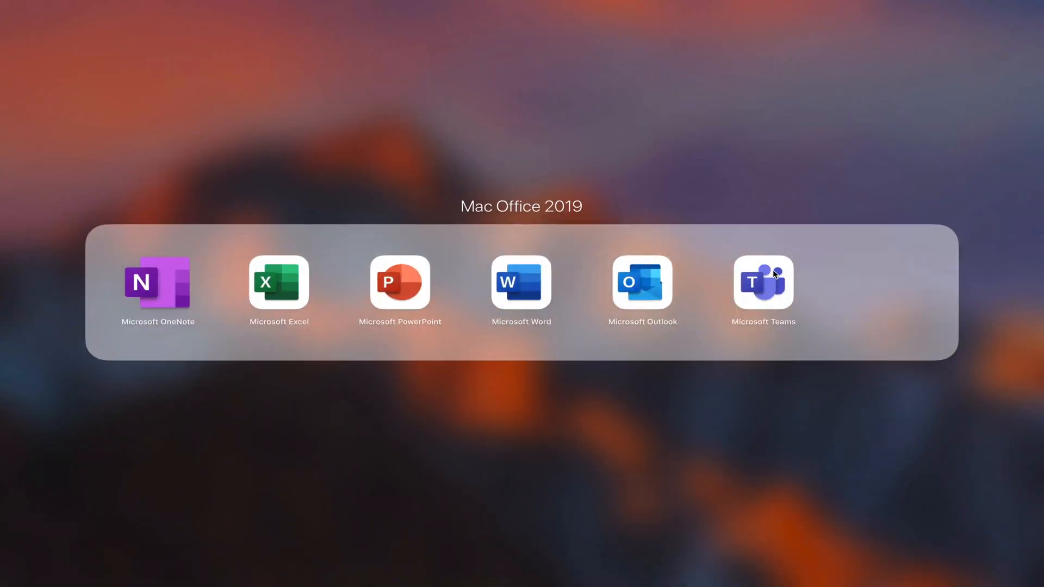
Step: Launch Microsoft Teams into the Computer Science Videos General channel
click(764, 284)
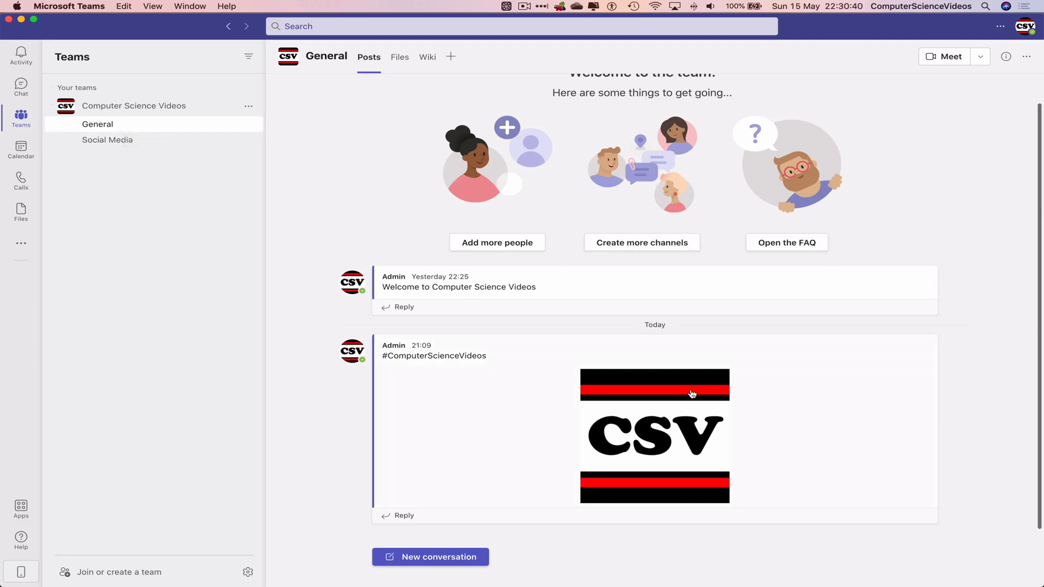
mouse_move(528, 172)
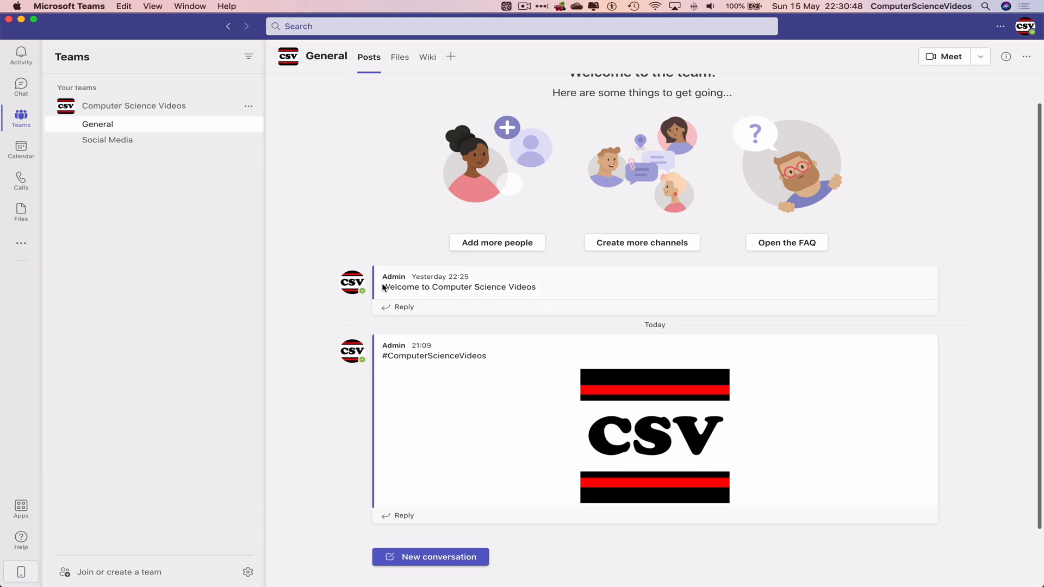
mouse_move(624, 302)
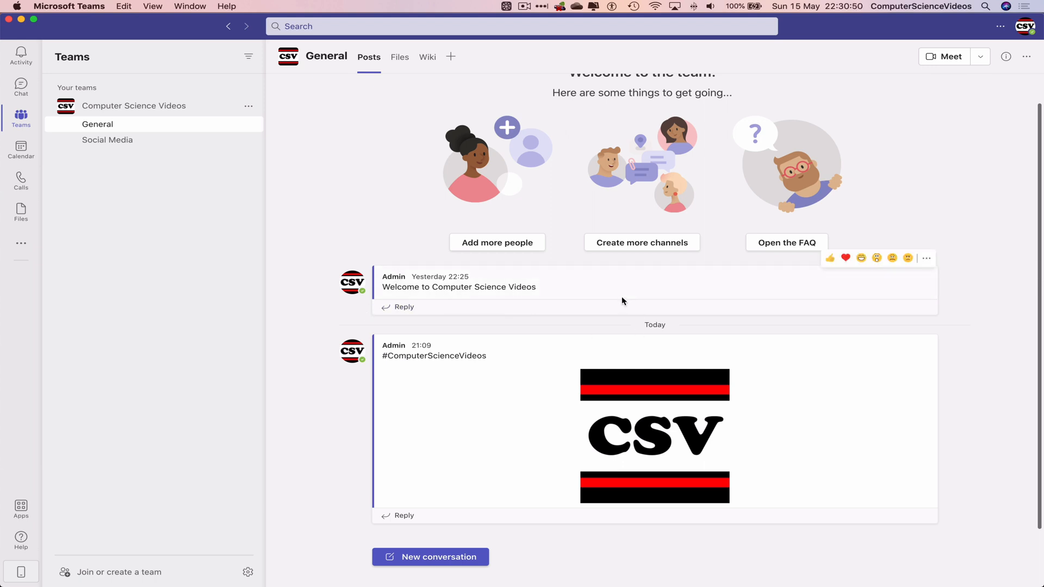
mouse_move(476, 418)
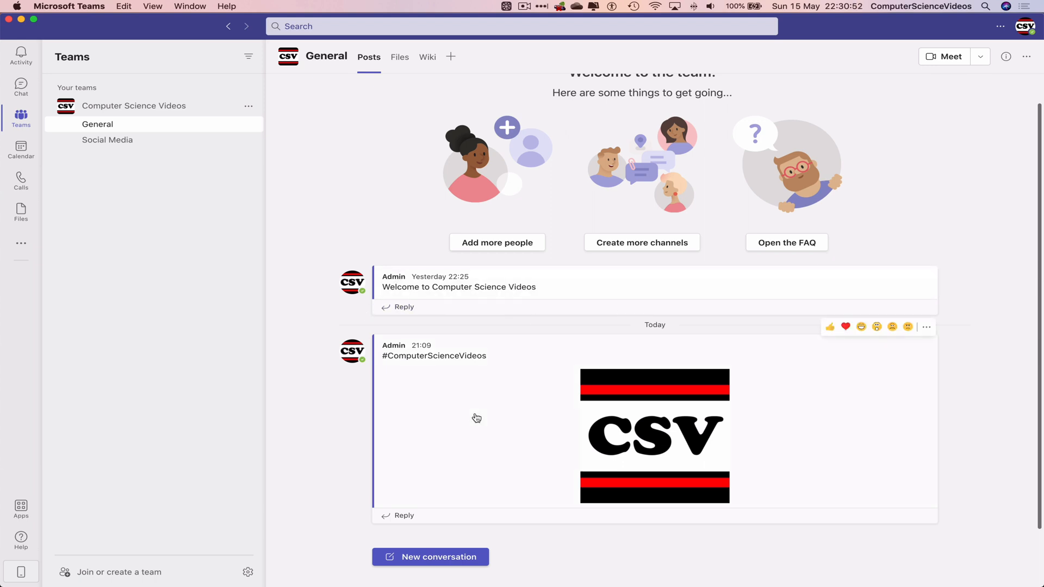
mouse_move(544, 391)
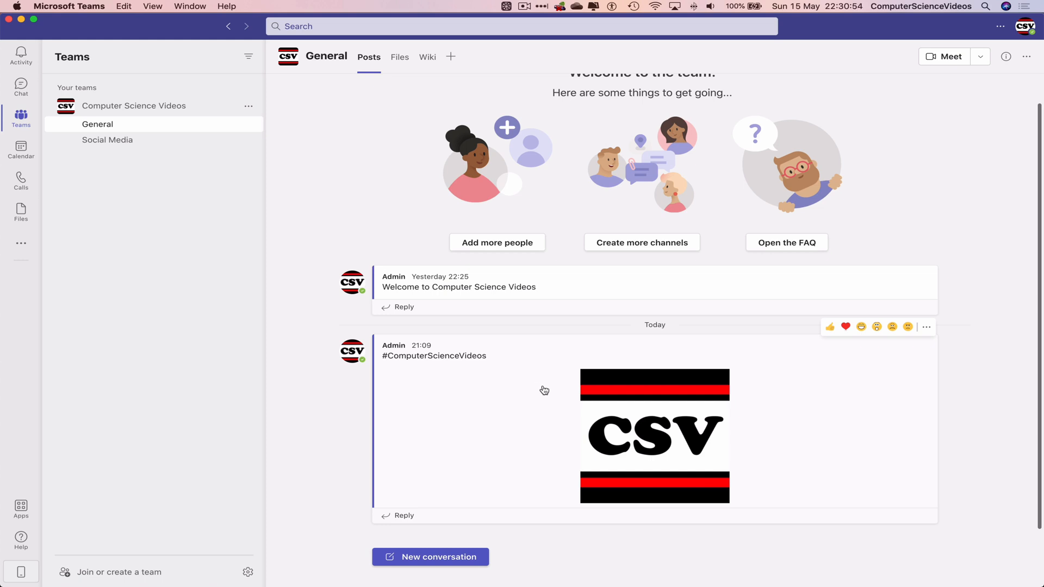
mouse_move(547, 390)
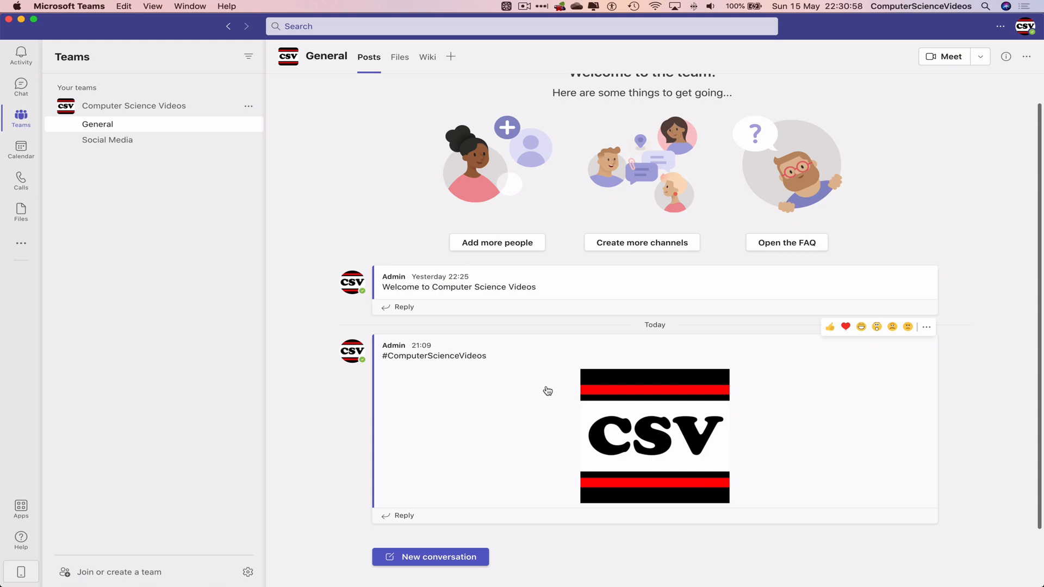
mouse_move(483, 543)
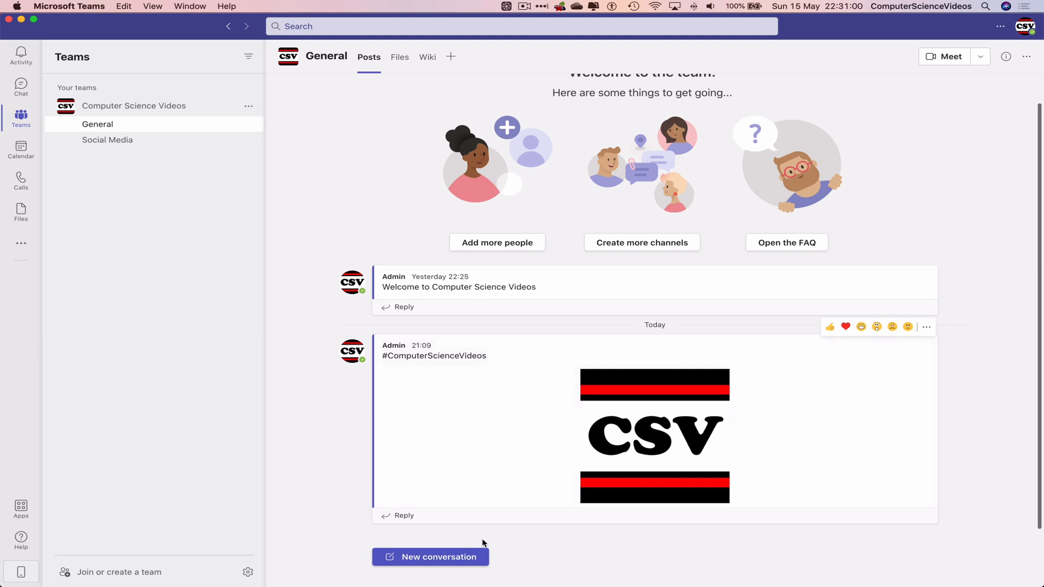
Step: Start a new General channel post and attach This is Just a Trial Video.mp4 from the Desktop
click(431, 557)
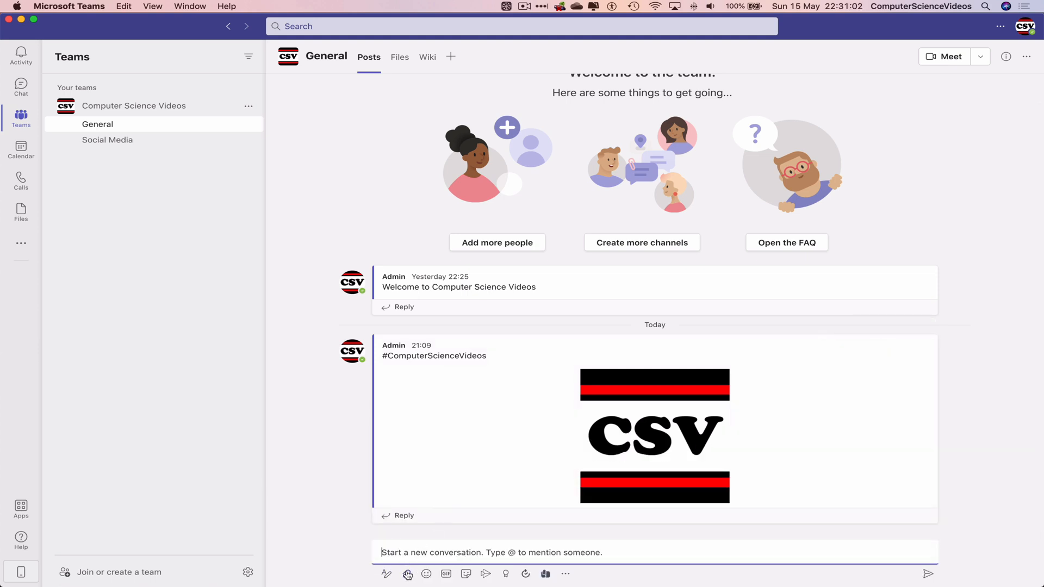
click(407, 574)
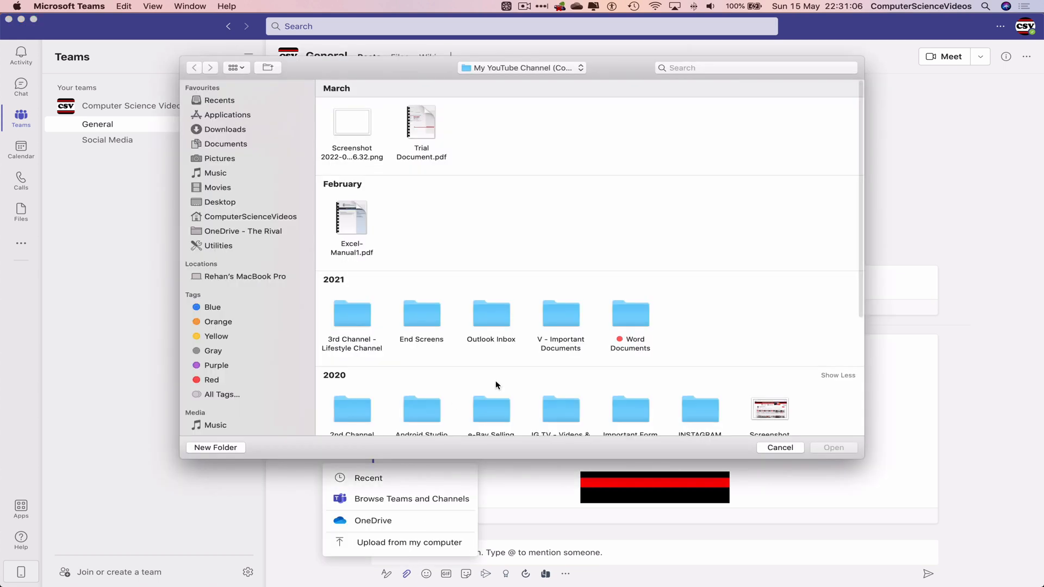
mouse_move(224, 204)
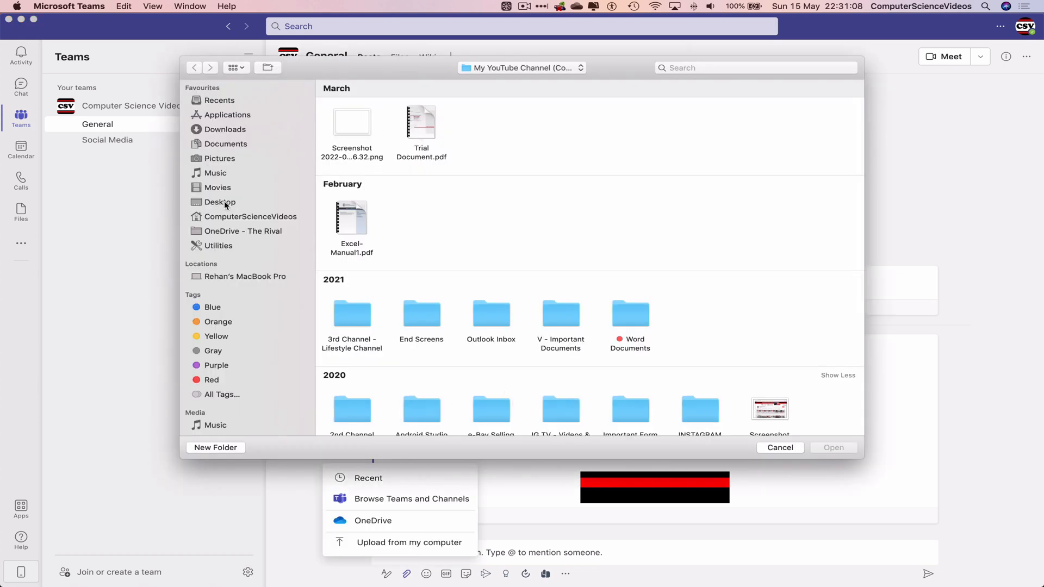
click(220, 202)
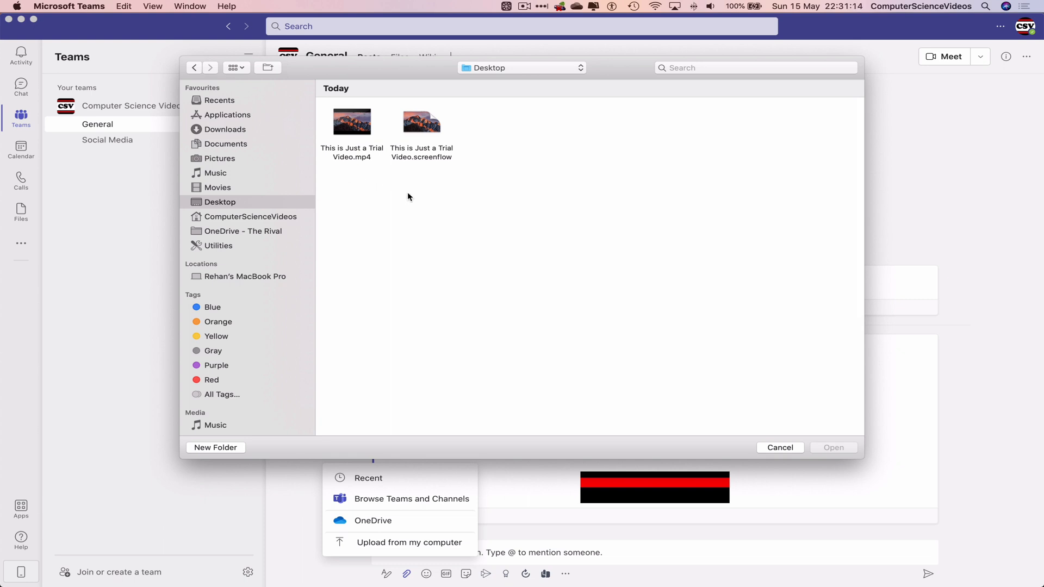
mouse_move(370, 135)
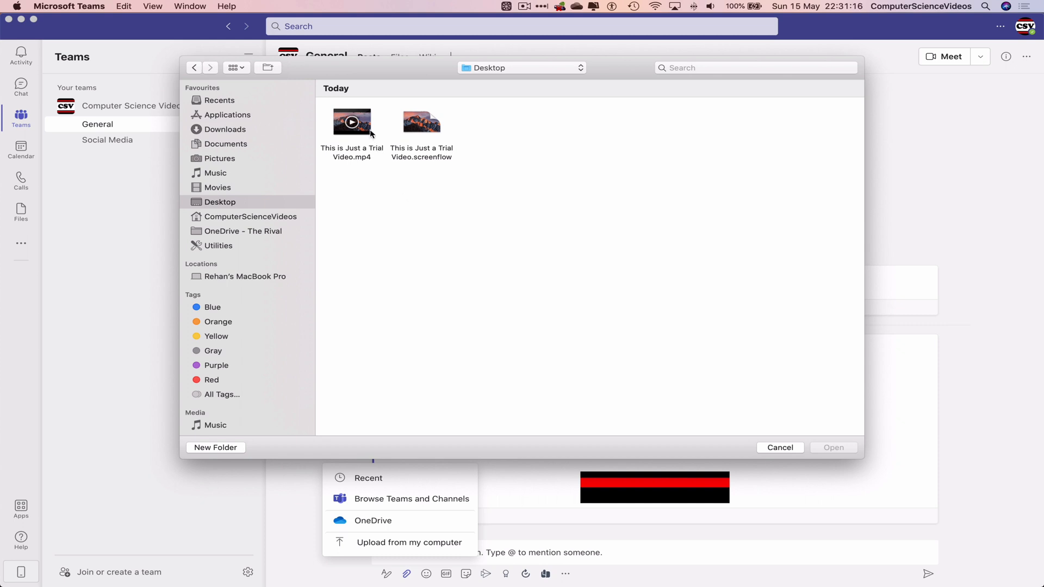
click(352, 122)
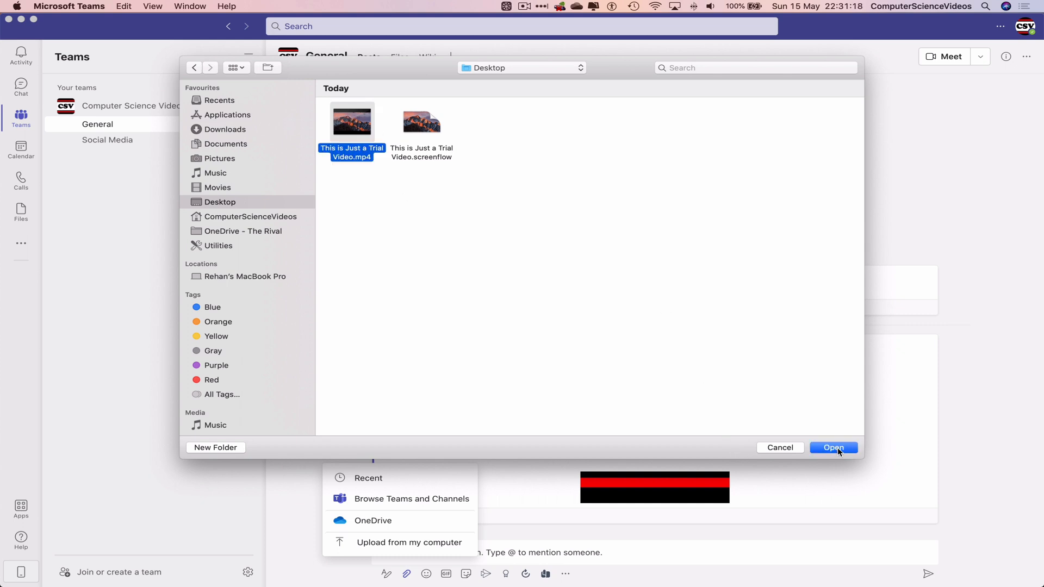
click(833, 449)
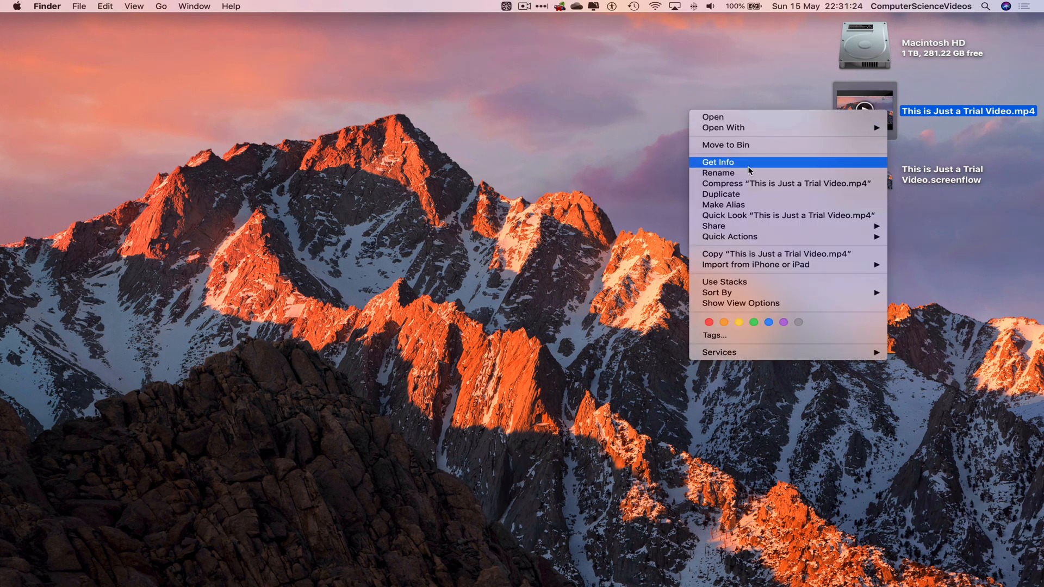
click(717, 162)
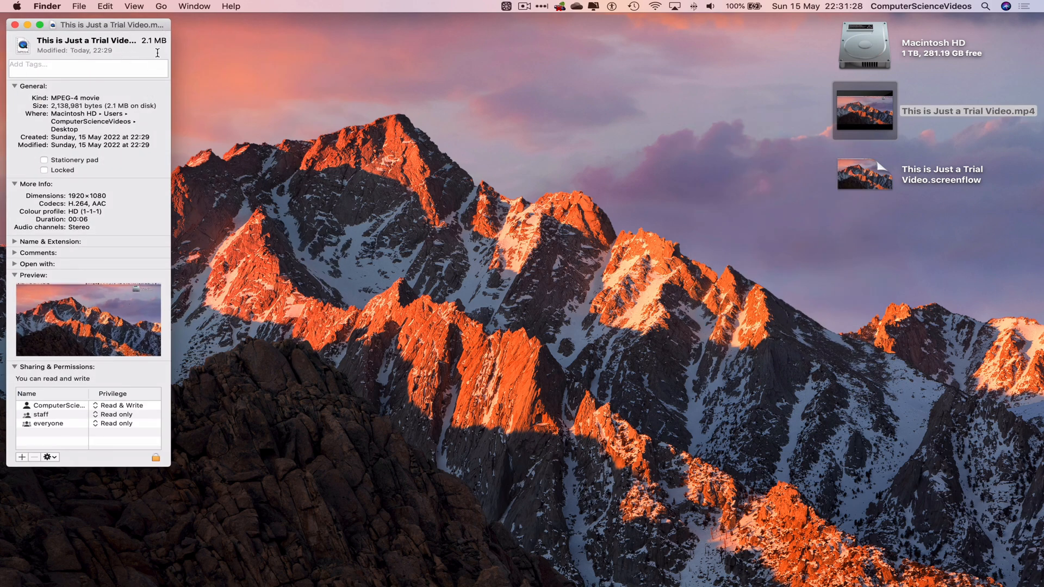
click(20, 24)
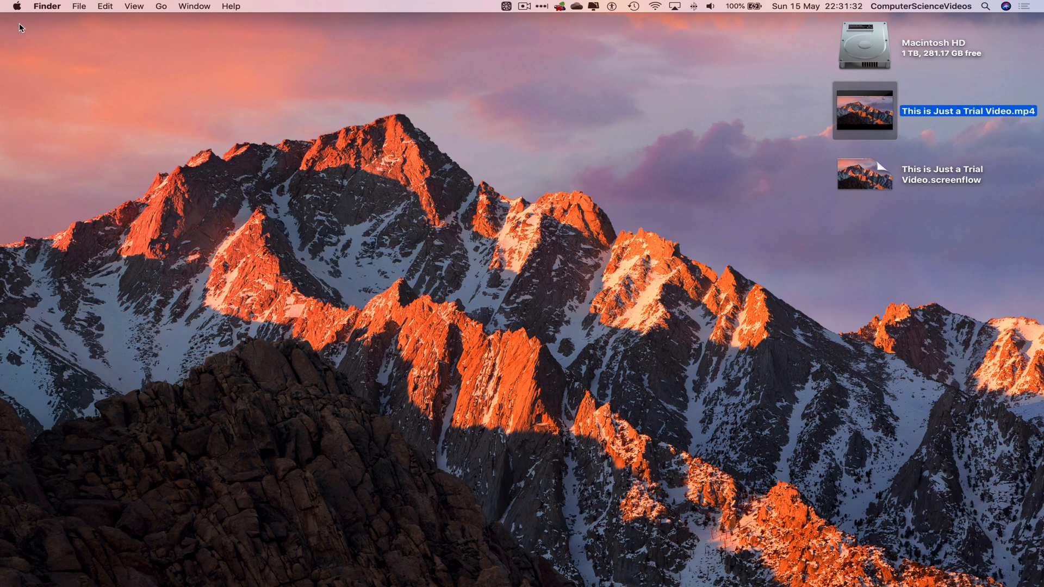
mouse_move(182, 59)
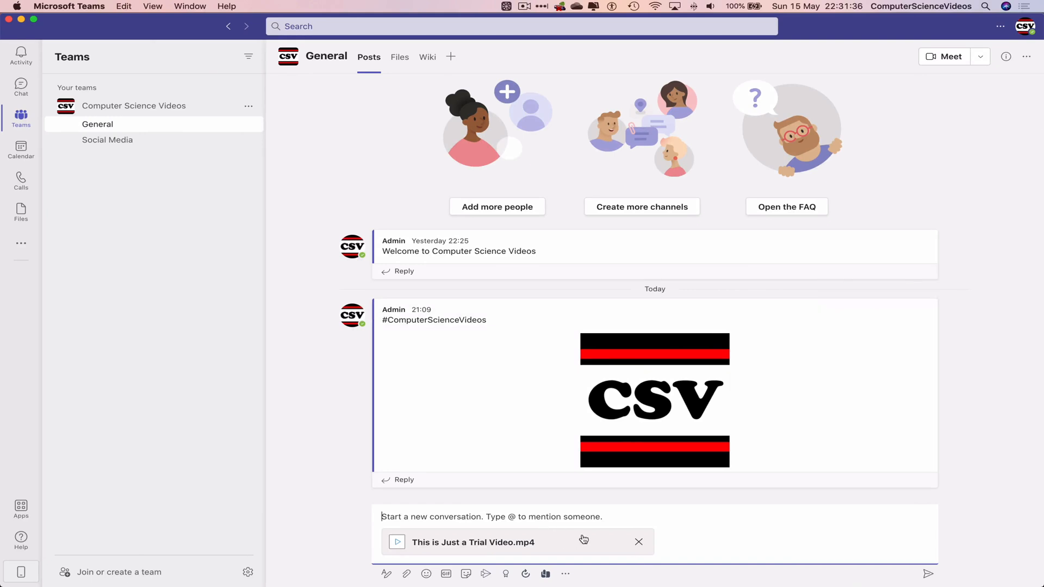
mouse_move(367, 583)
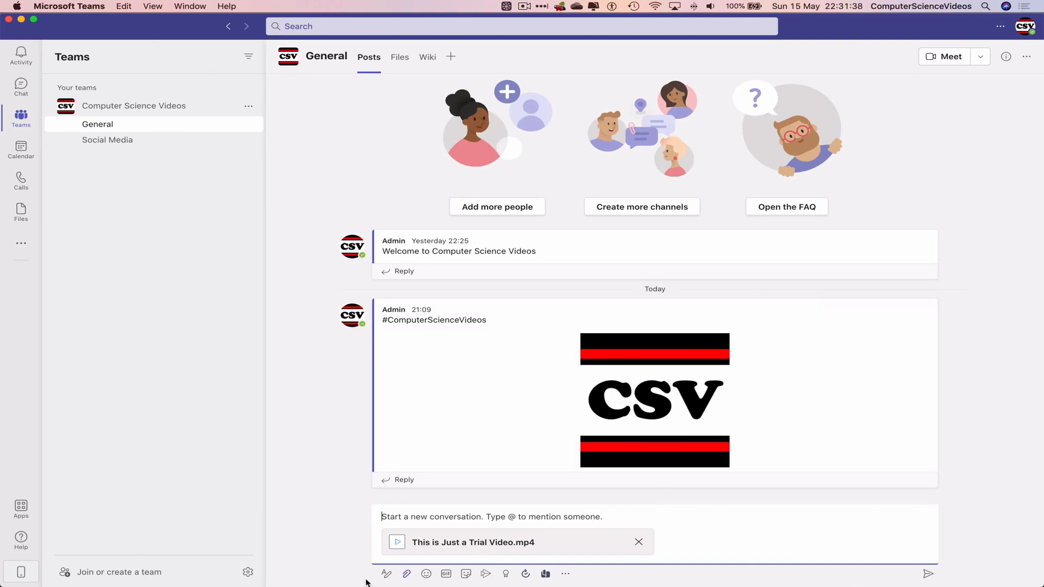
Step: Write 'This is a trial video..' in the expanded editor and send the post with the MP4
click(387, 574)
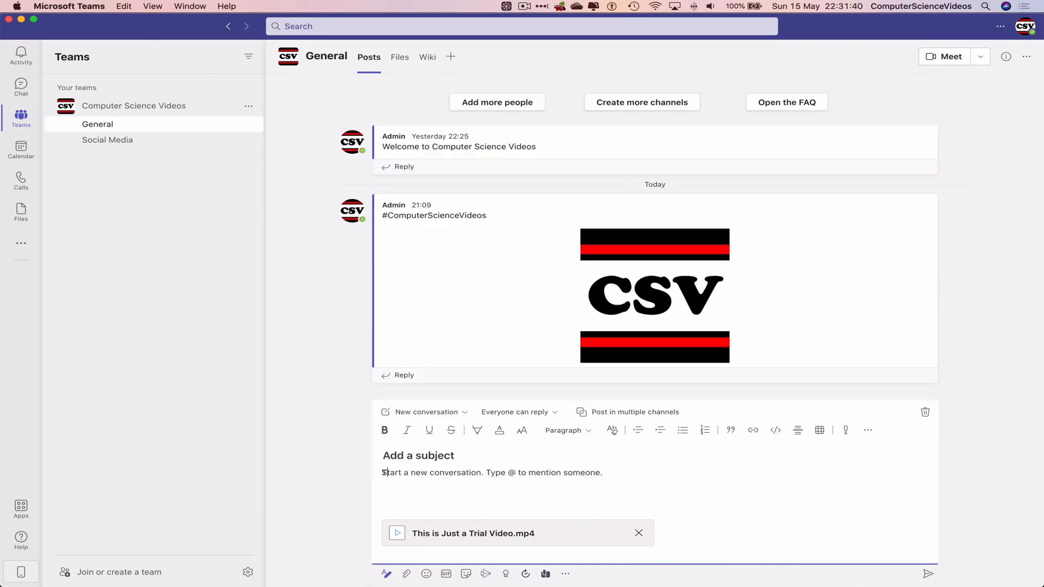
text(This is a trial video..)
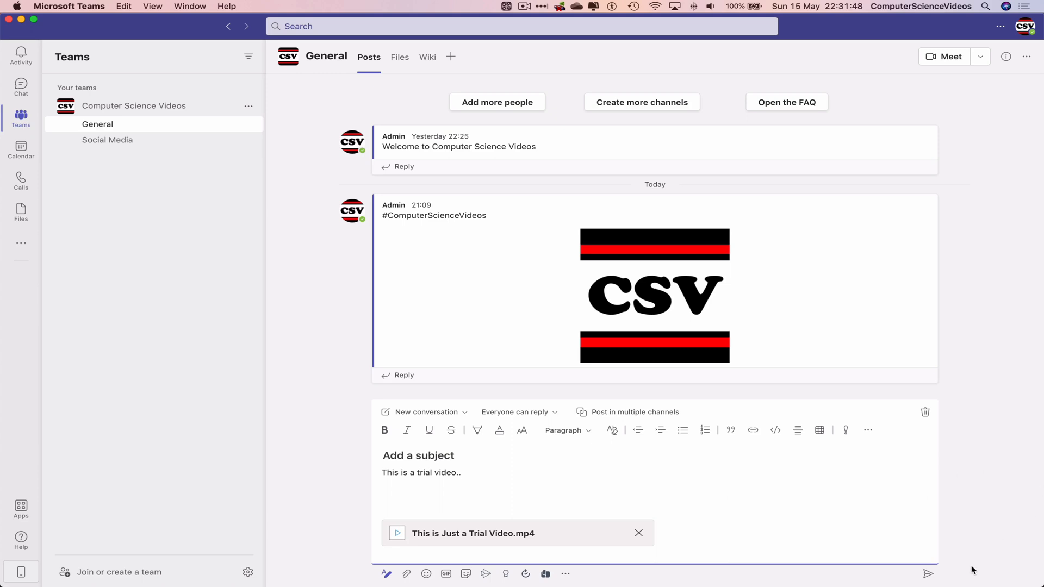
click(928, 574)
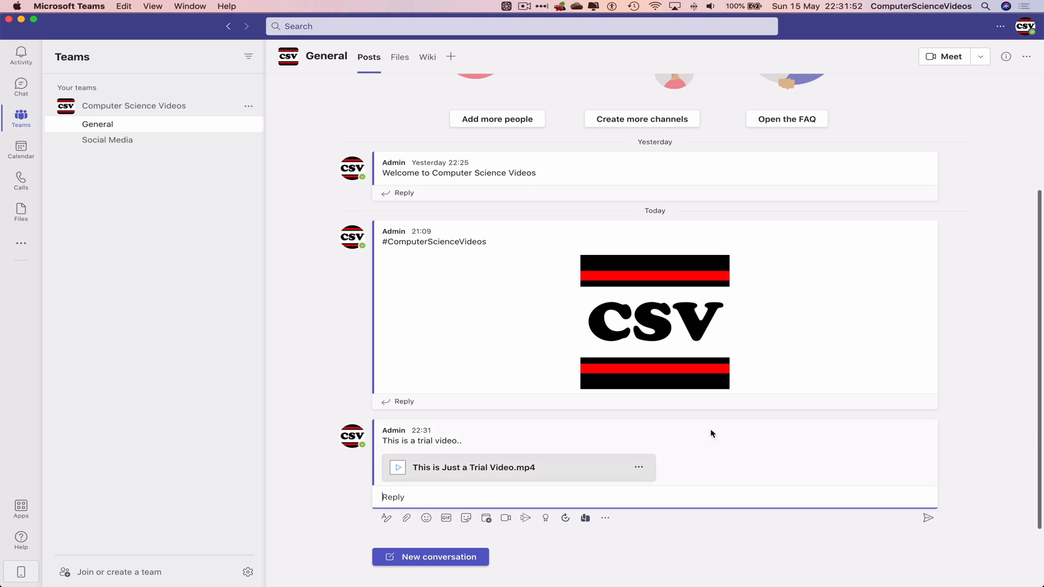
mouse_move(523, 469)
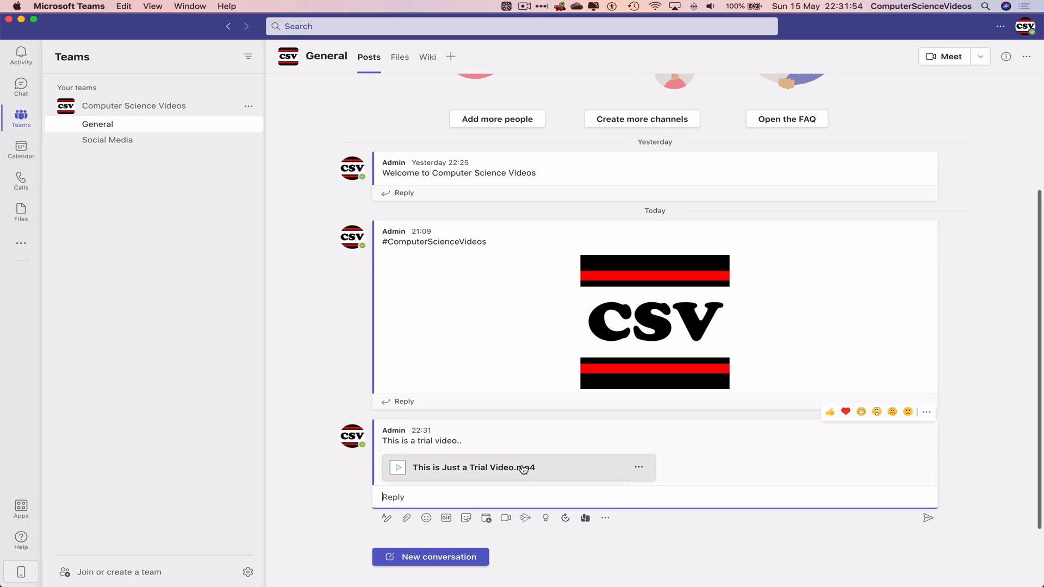
Step: View the attached trial video muted, playing it and pausing at about 0:02
click(473, 467)
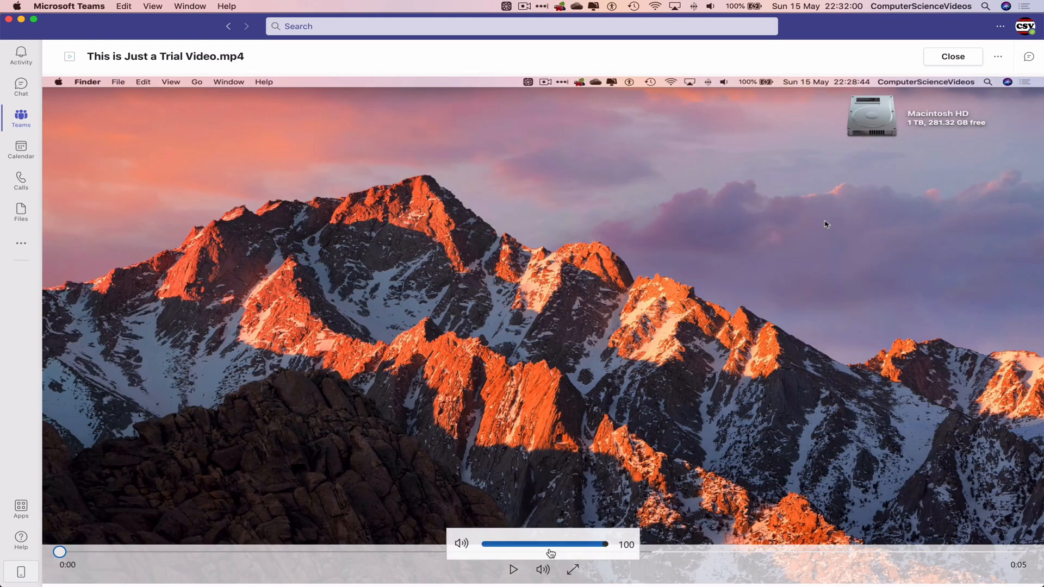
click(462, 544)
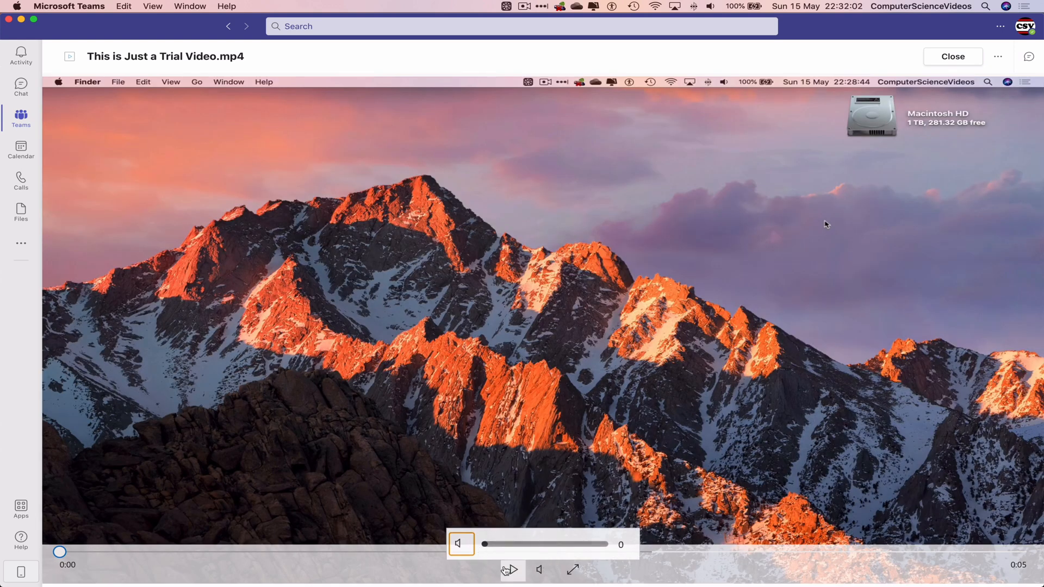
click(513, 567)
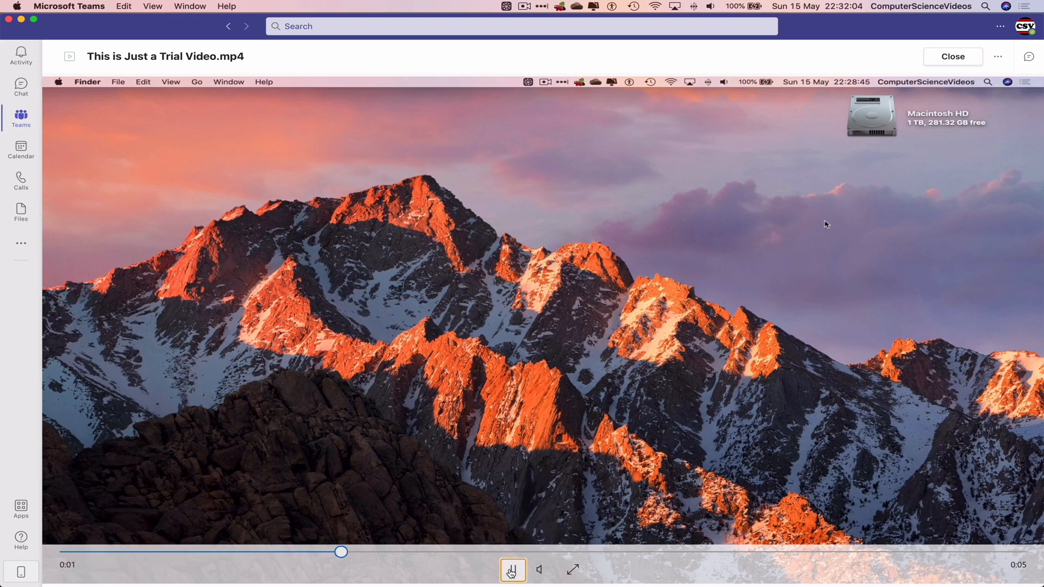
click(514, 570)
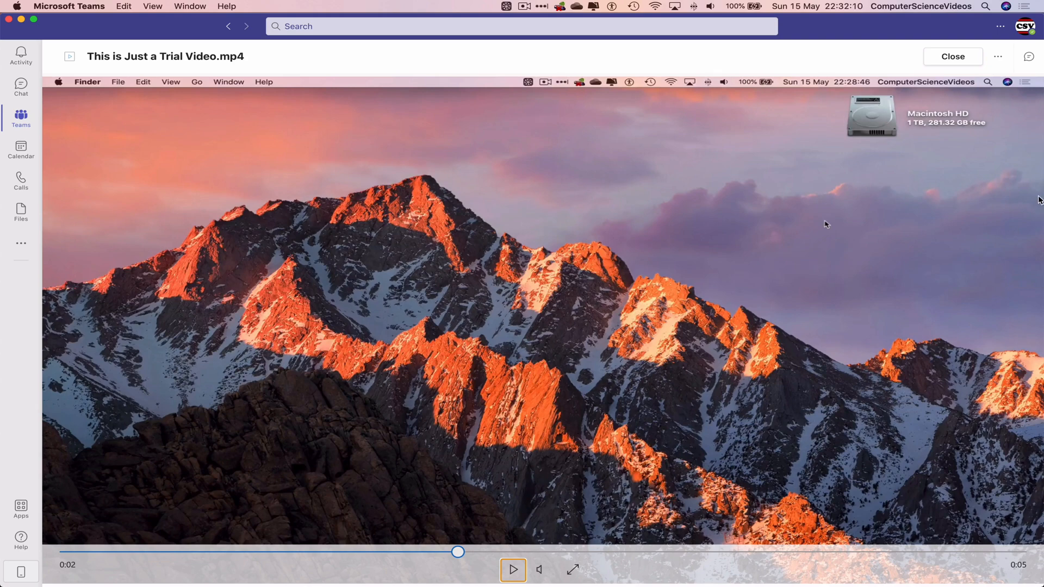
Step: Close the video viewer and quit Microsoft Teams from the menu bar
click(953, 57)
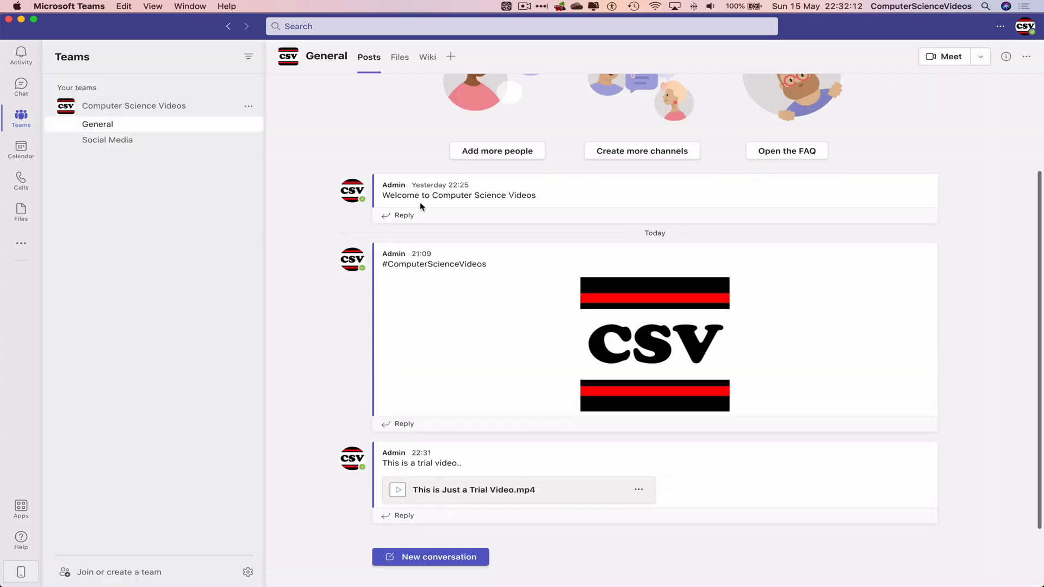
click(67, 5)
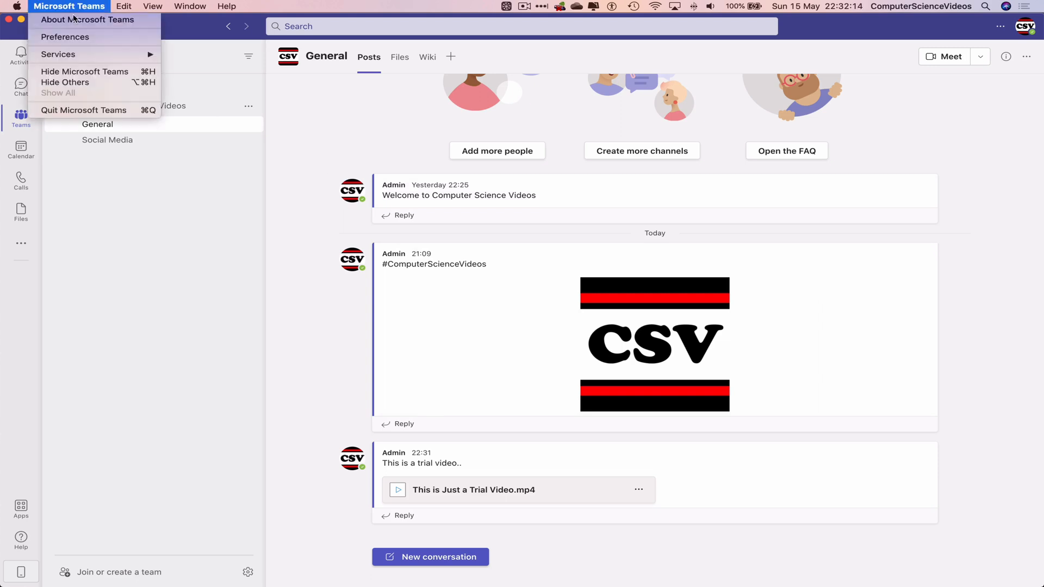
mouse_move(93, 115)
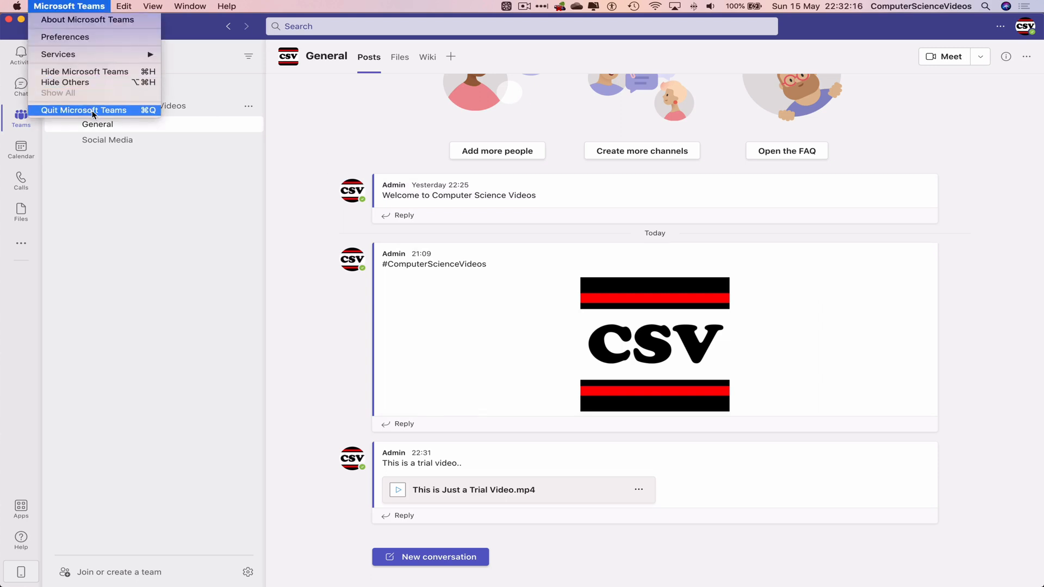
click(84, 111)
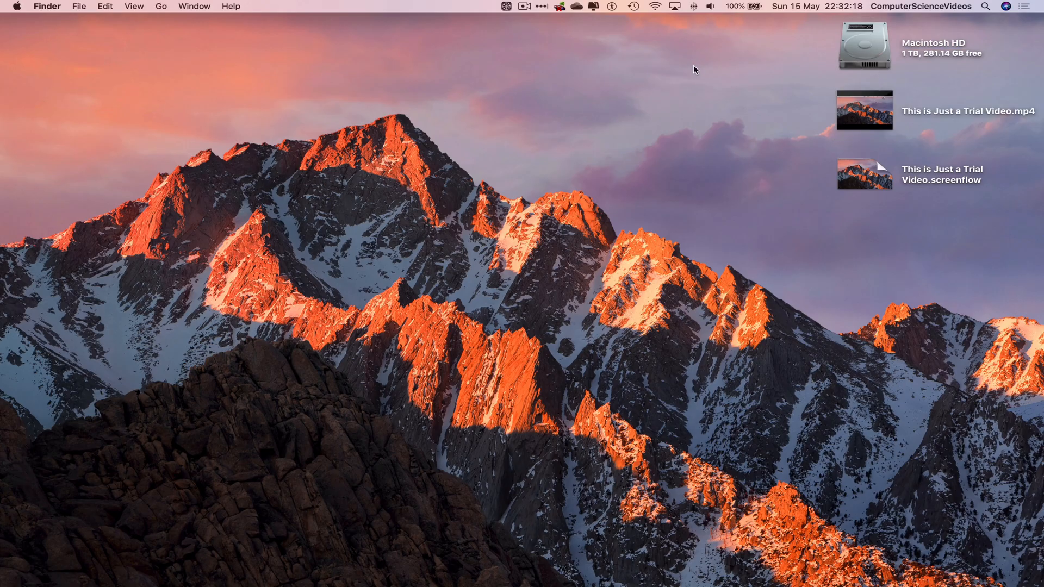